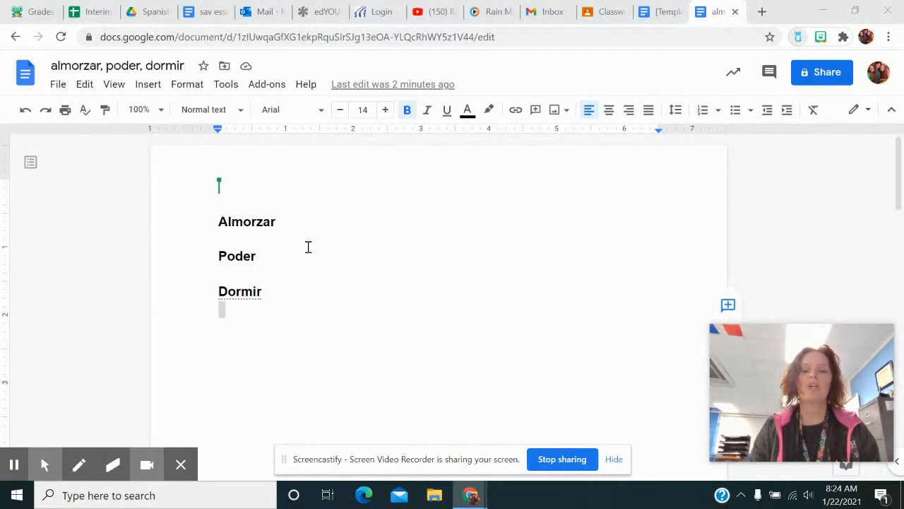
- Define Almorzar in the notes as '--to have lunch'
{"action": "left_click", "coordinate": [659, 12]}
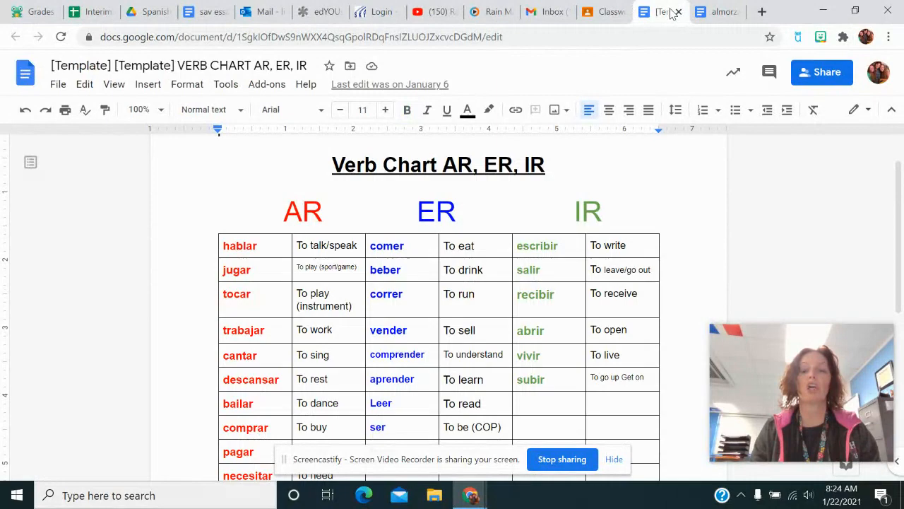
{"action": "left_click", "coordinate": [716, 12]}
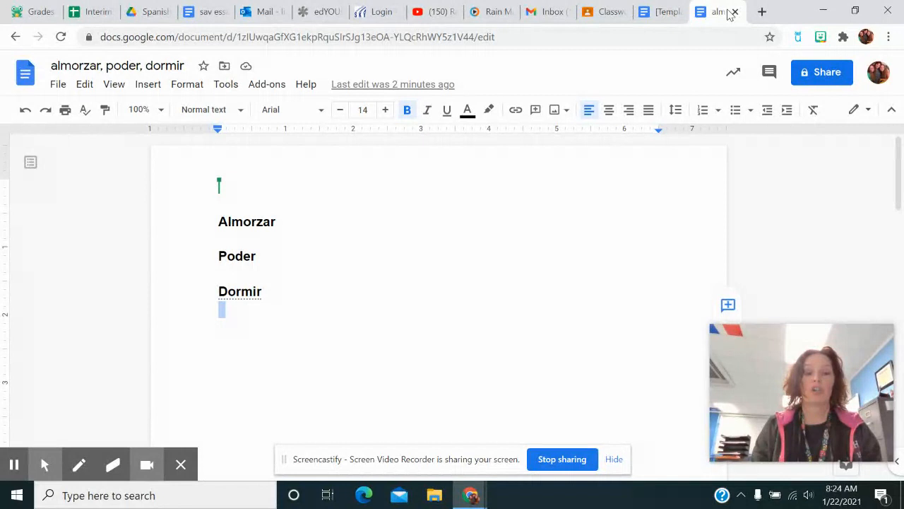
{"action": "type", "text": "--to have lun"}
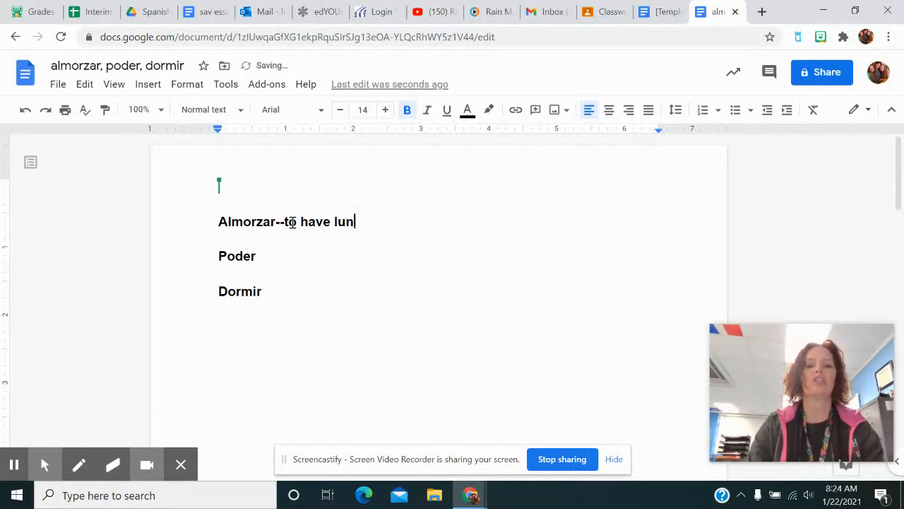
- Add Almorzar meaning 'To have lunch' as a new AR row in the verb chart
{"action": "left_click", "coordinate": [657, 12]}
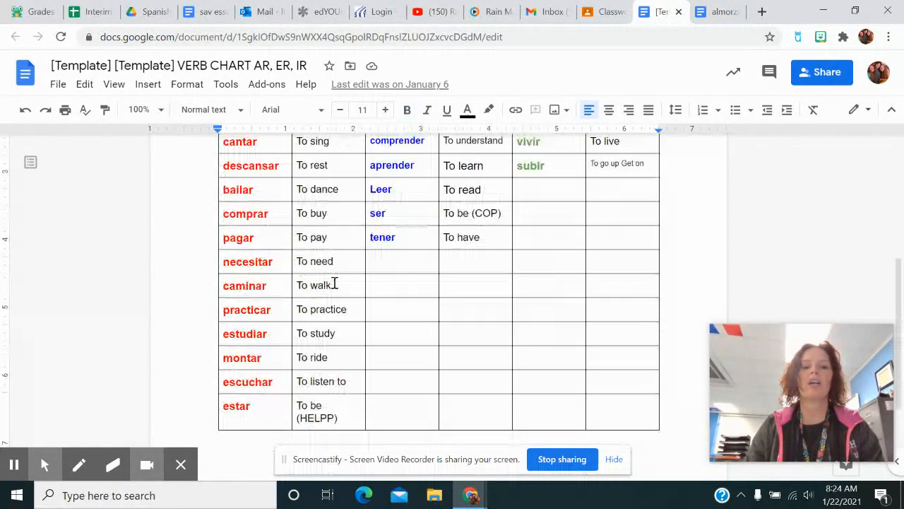
{"action": "type", "text": "alm"}
{"action": "type", "text": "To have lunch"}
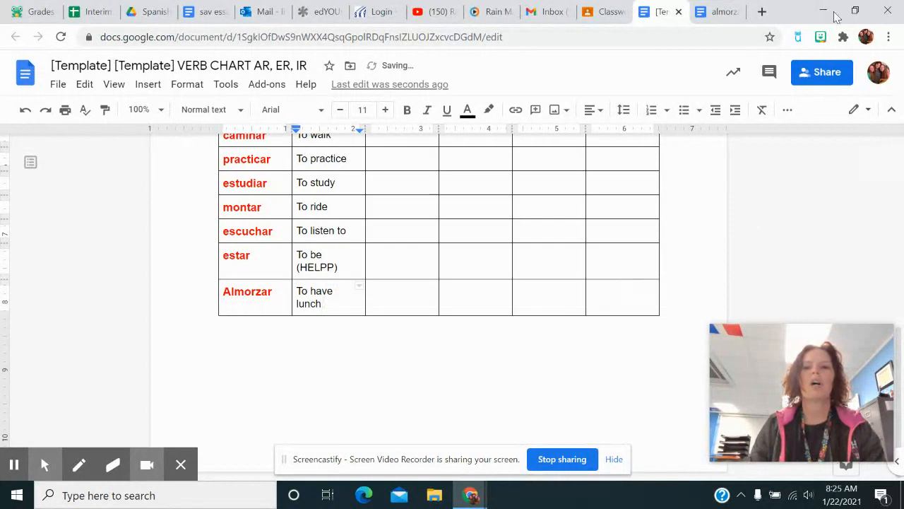
- Define Poder as 'to be able / can' and add poder to the chart's ER column
{"action": "left_click", "coordinate": [717, 12]}
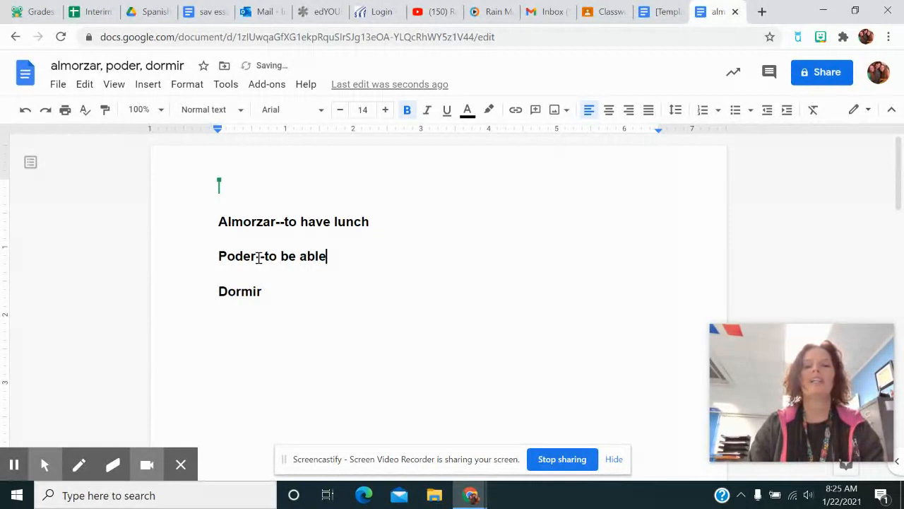
{"action": "type", "text": "/  can"}
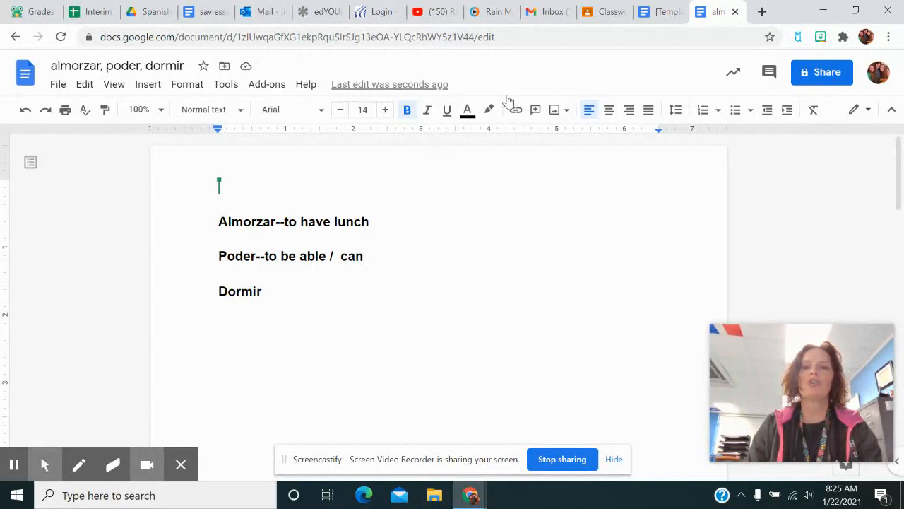
{"action": "left_click", "coordinate": [657, 12]}
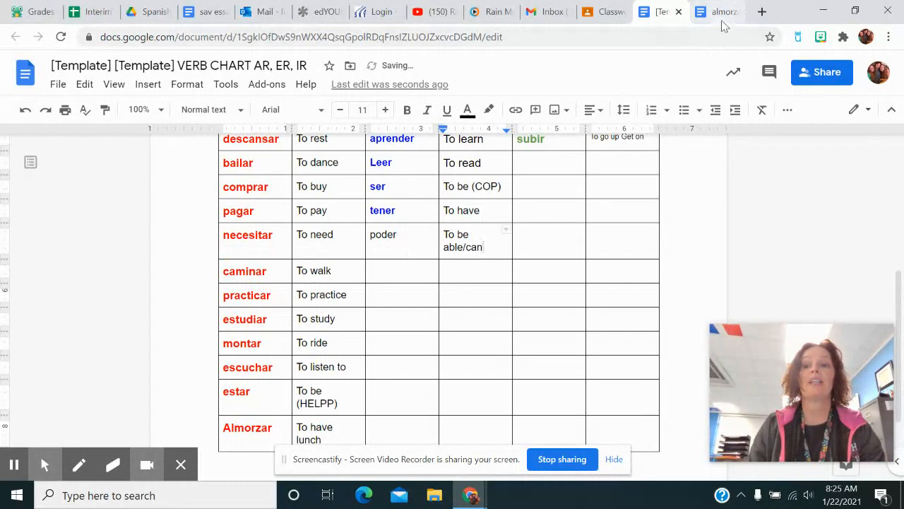
- Define Dormir in the notes as '--to sleep (DORM)'
{"action": "left_click", "coordinate": [718, 12]}
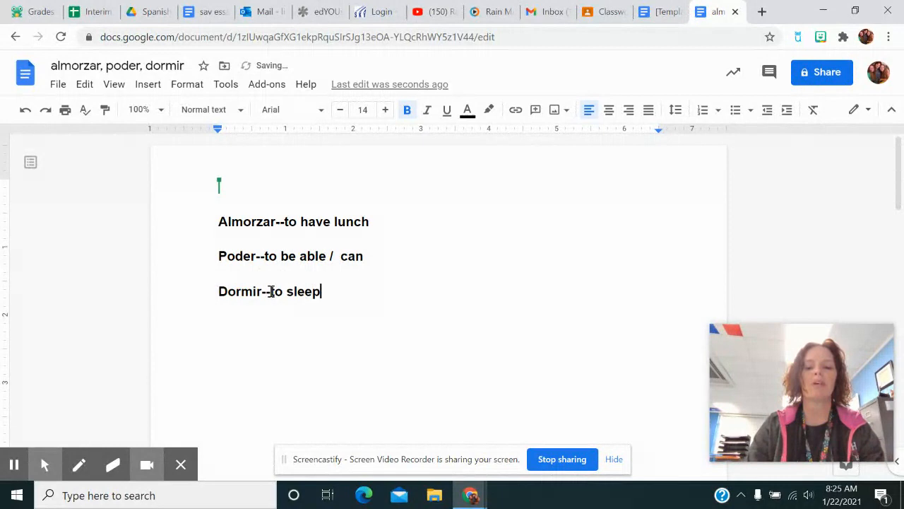
{"action": "type", "text": "(DORM)"}
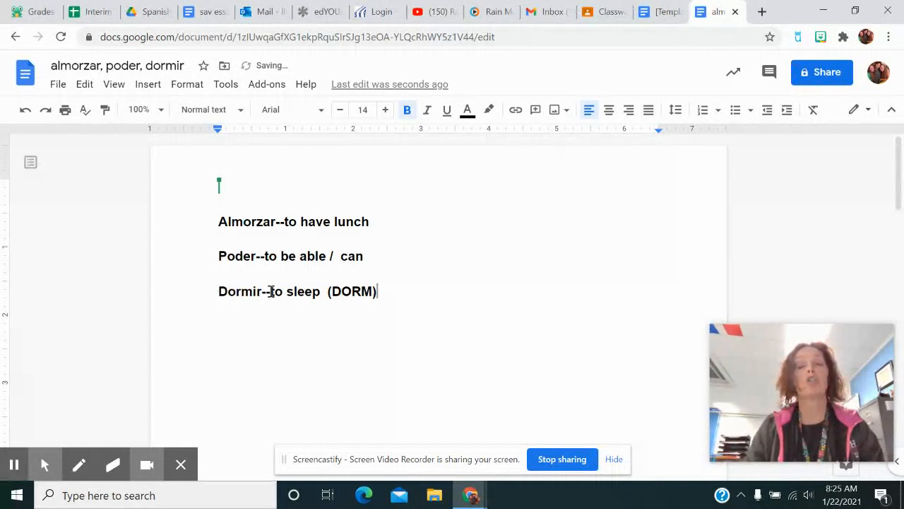